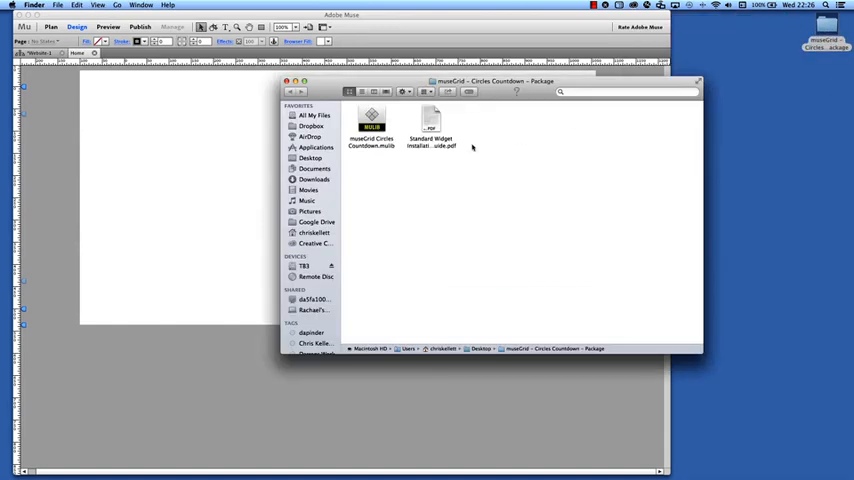
mouse_move(400, 184)
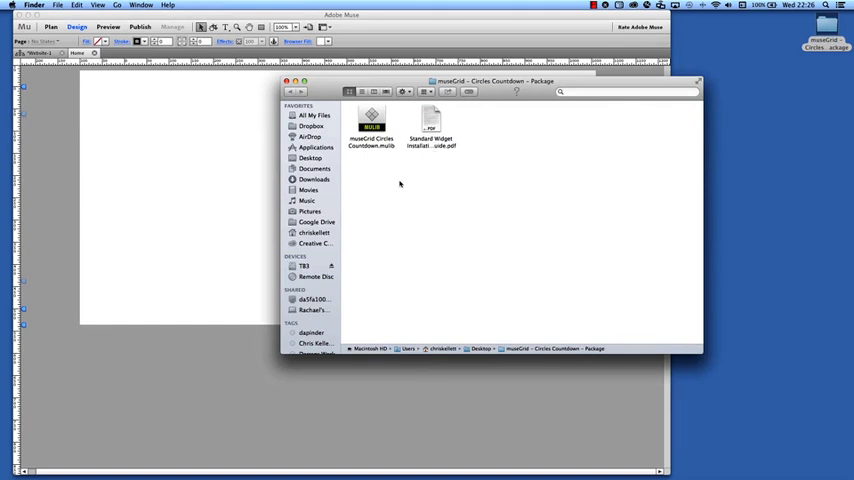
mouse_move(368, 160)
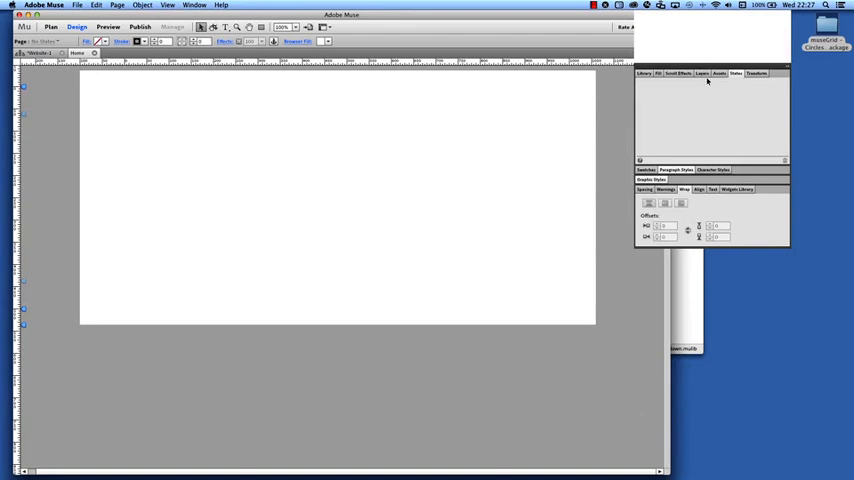
Step: Place the Circles Countdown Timer widget from the museGrid Circles Countdown library folder onto the page
left_click(644, 20)
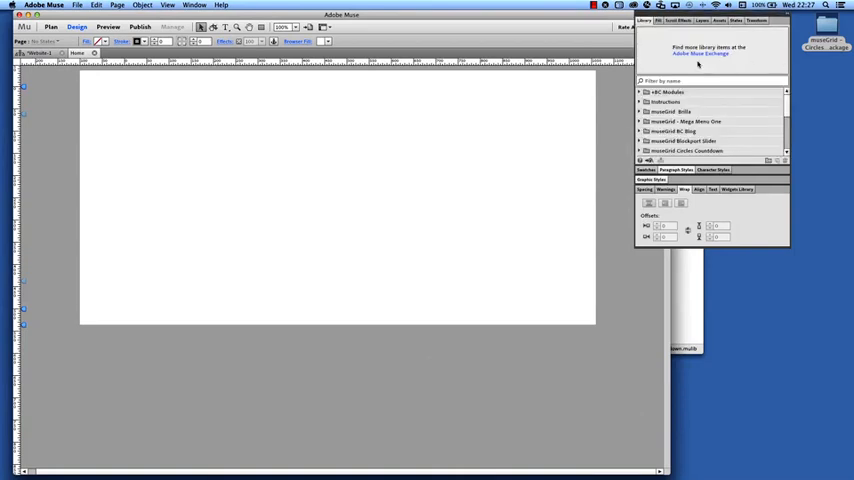
scroll("down", 3)
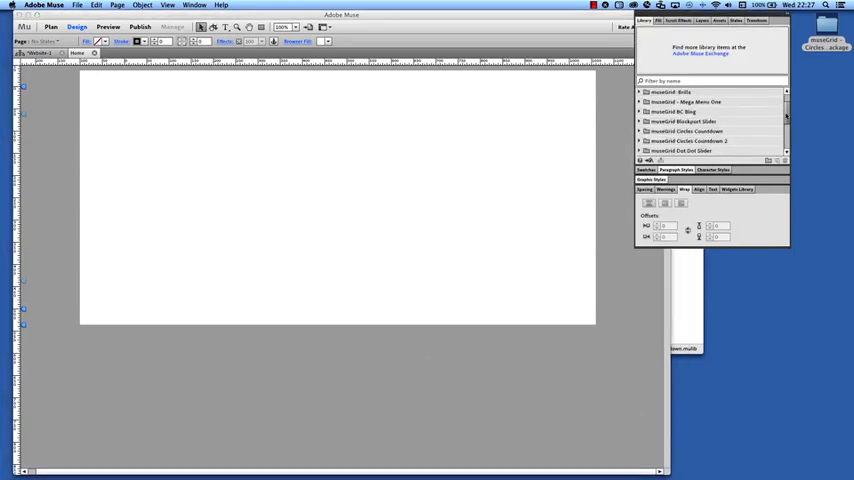
left_click(640, 132)
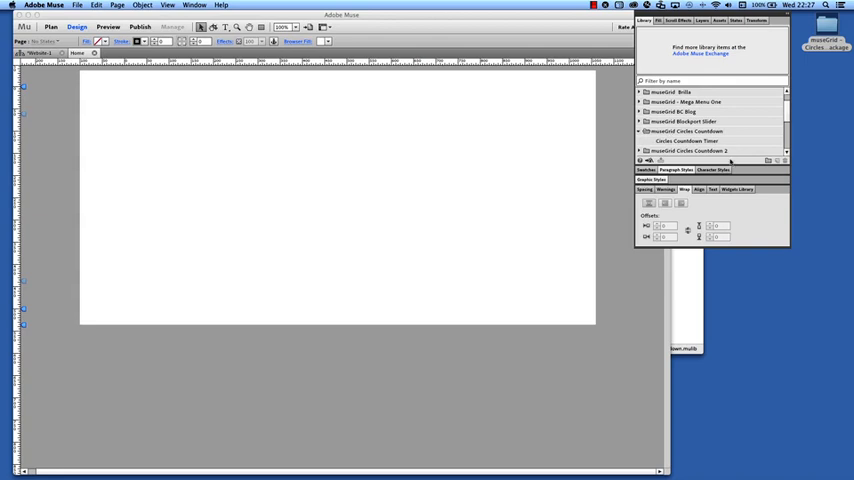
scroll("up", 3)
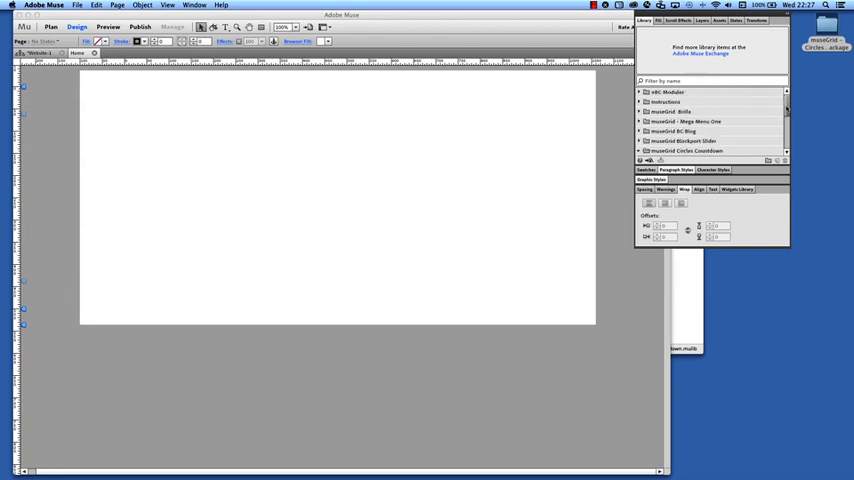
scroll("down", 3)
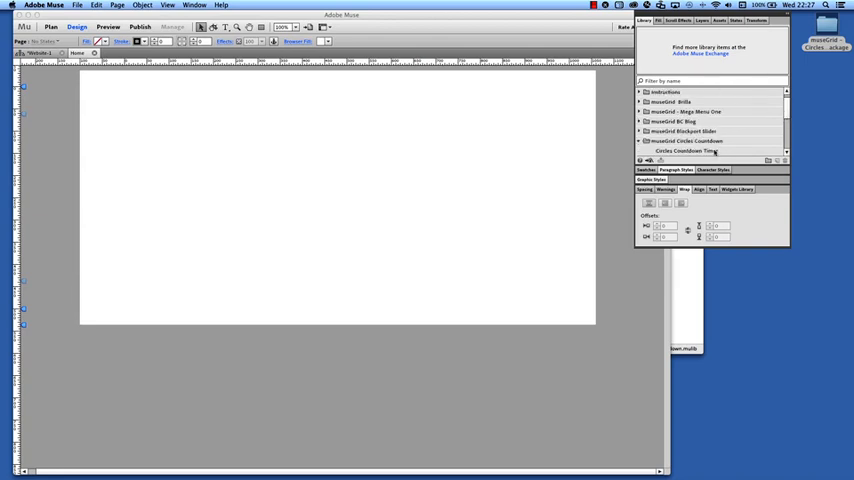
left_click(688, 152)
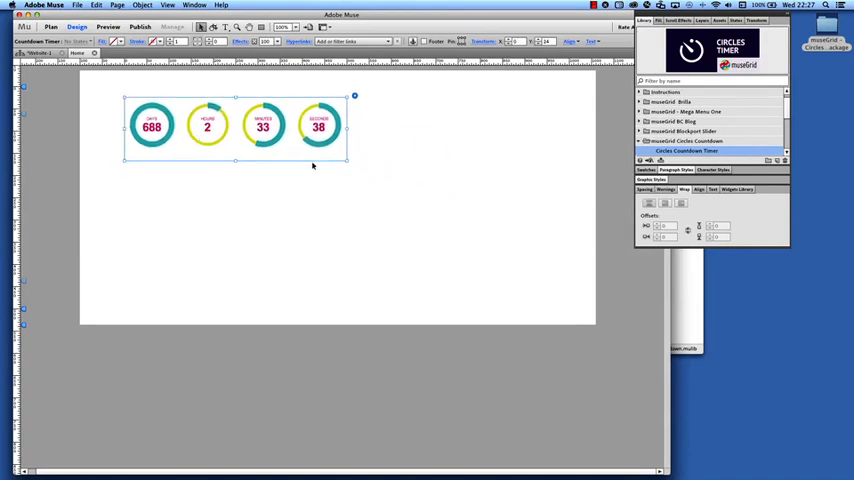
Step: Enlarge the countdown widget across the page top and preview the live timer, then return to Design
left_click_drag(354, 160, 524, 232)
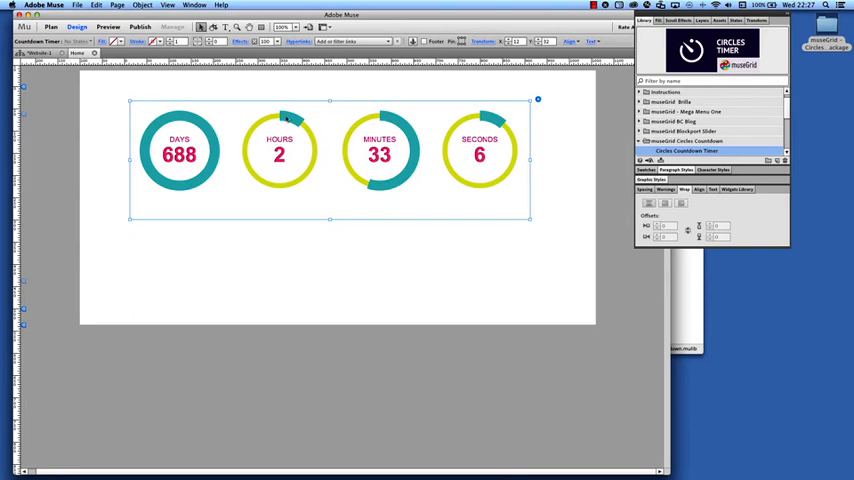
left_click(108, 28)
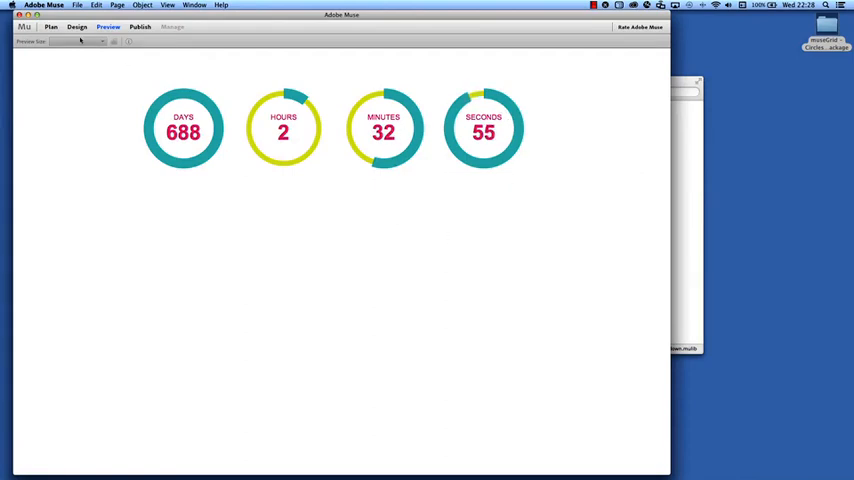
left_click(76, 28)
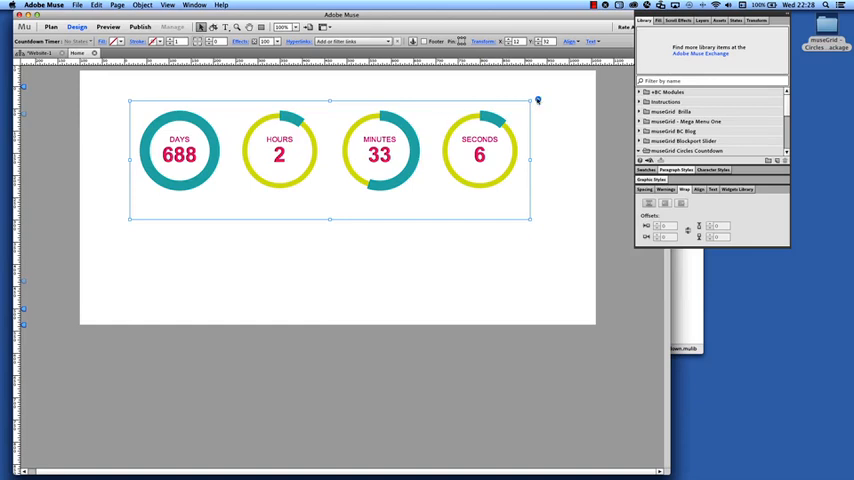
Step: Set the widget's Event Year, Month and Day to year end so the days counter reads 342
left_click(538, 100)
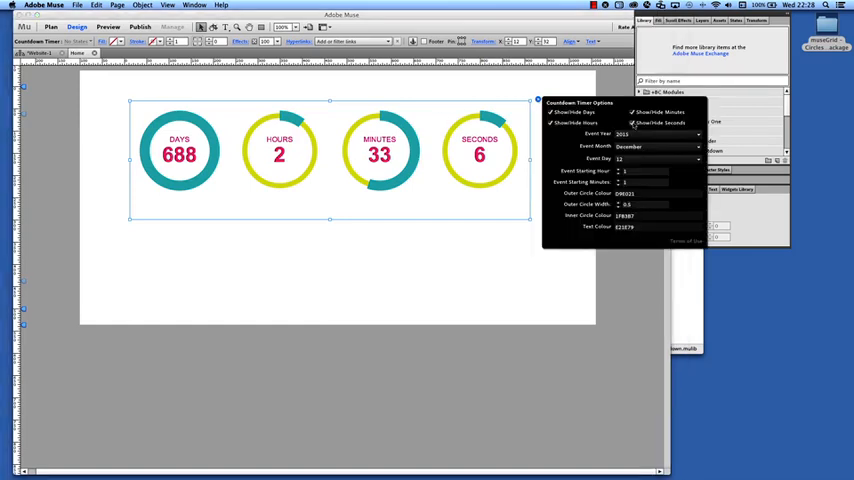
left_click(632, 122)
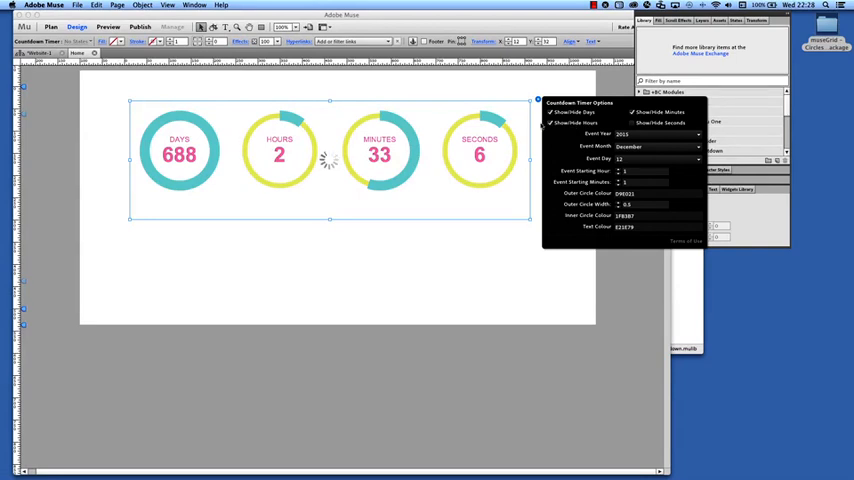
left_click(632, 122)
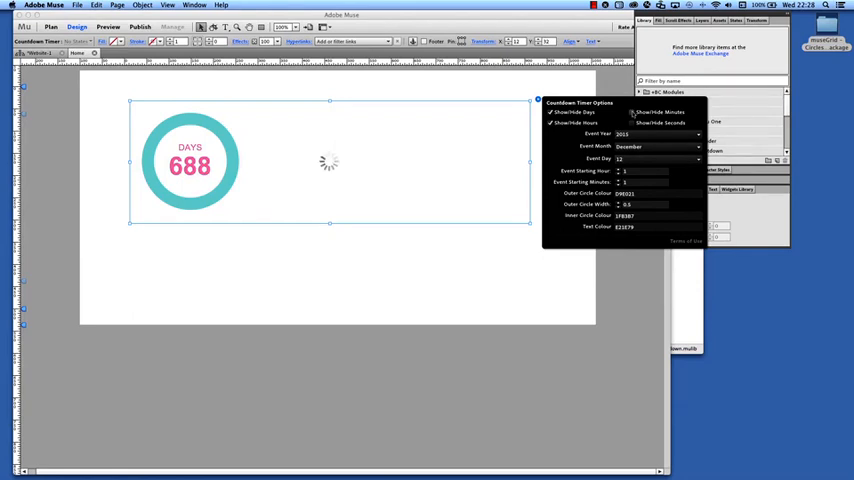
left_click(632, 112)
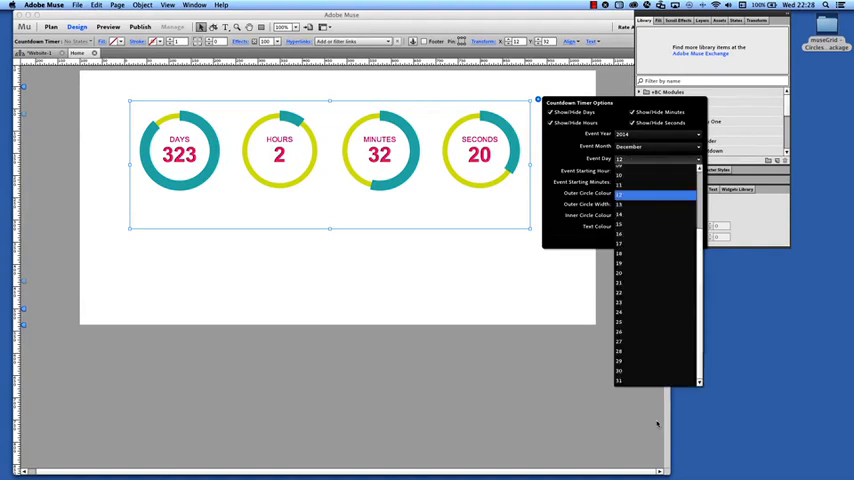
left_click(620, 158)
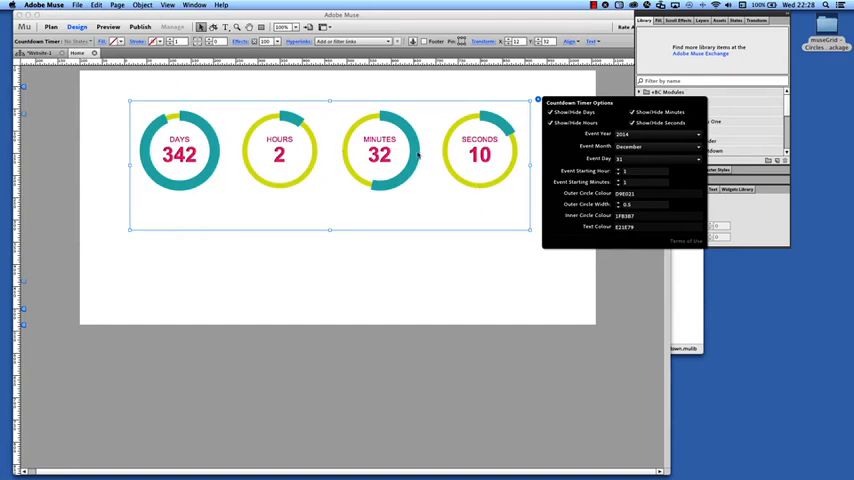
mouse_move(332, 70)
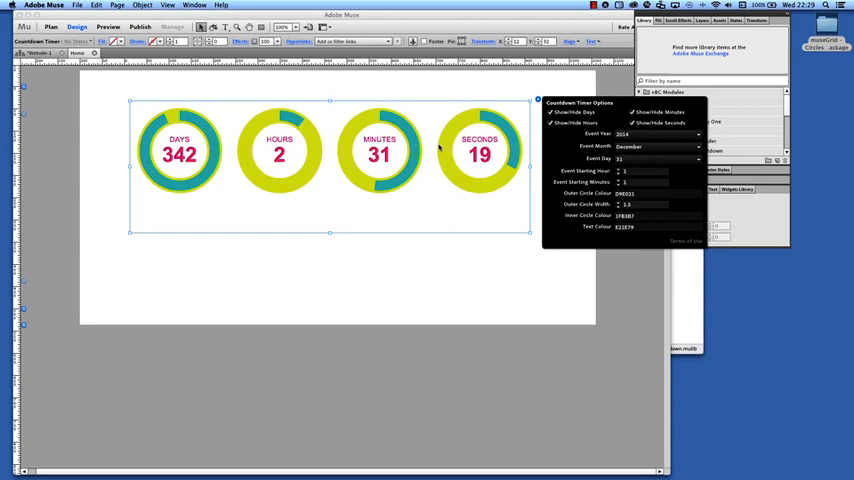
mouse_move(528, 116)
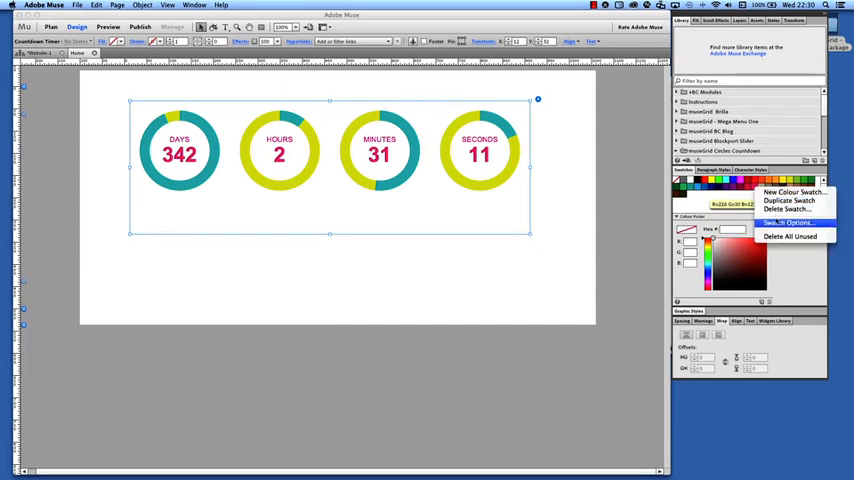
Step: Pick new swatch colours so the countdown rings show pink arcs over teal circles
left_click(788, 222)
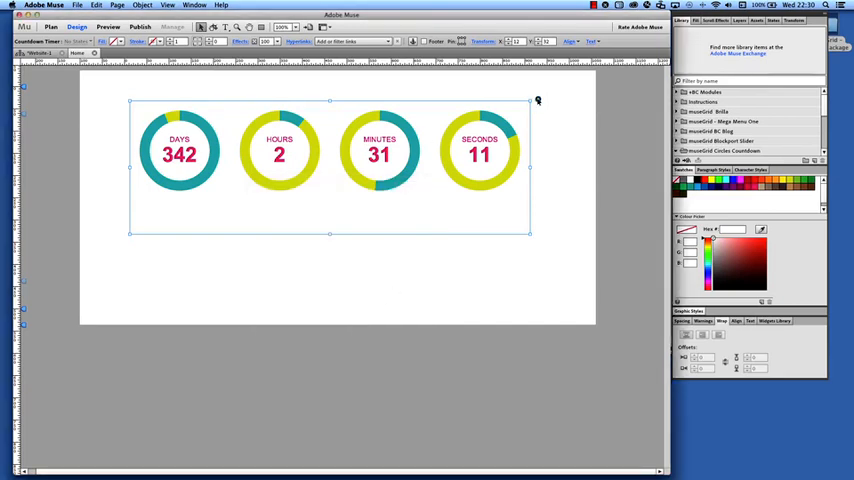
left_click(538, 100)
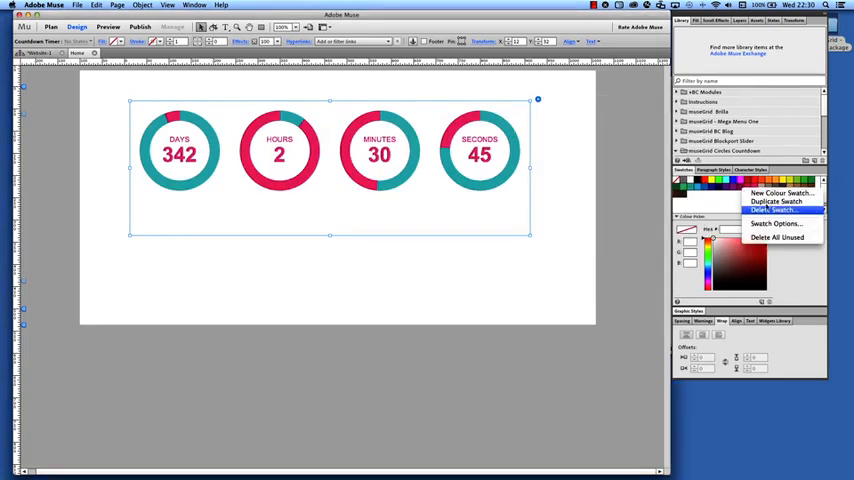
left_click(776, 224)
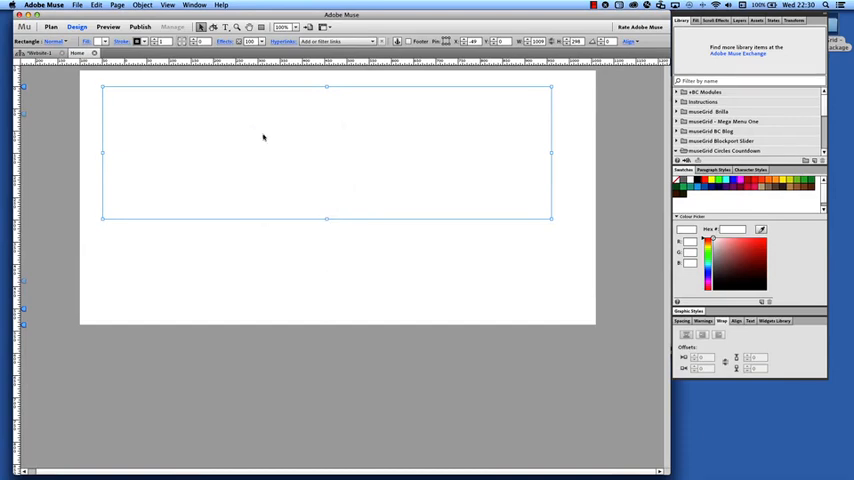
Step: Send the new tan rectangle behind the widget and recolour the rings pink and dark purple
right_click(264, 136)
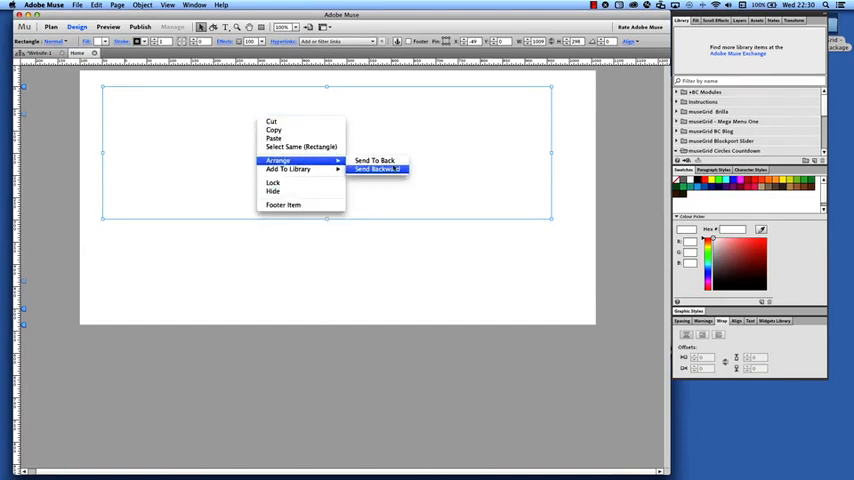
left_click(378, 168)
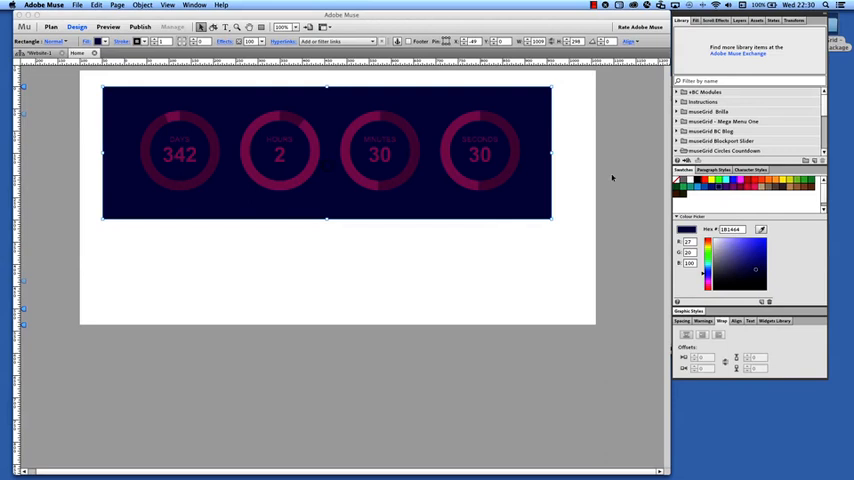
mouse_move(608, 180)
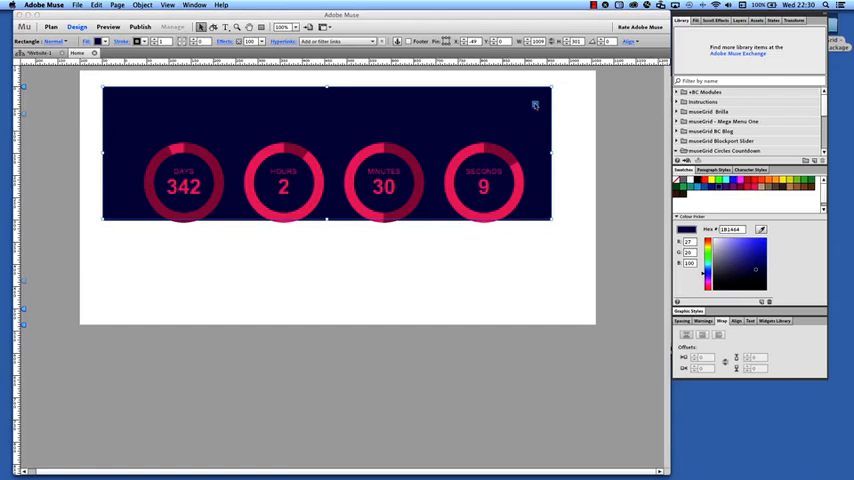
left_click(708, 184)
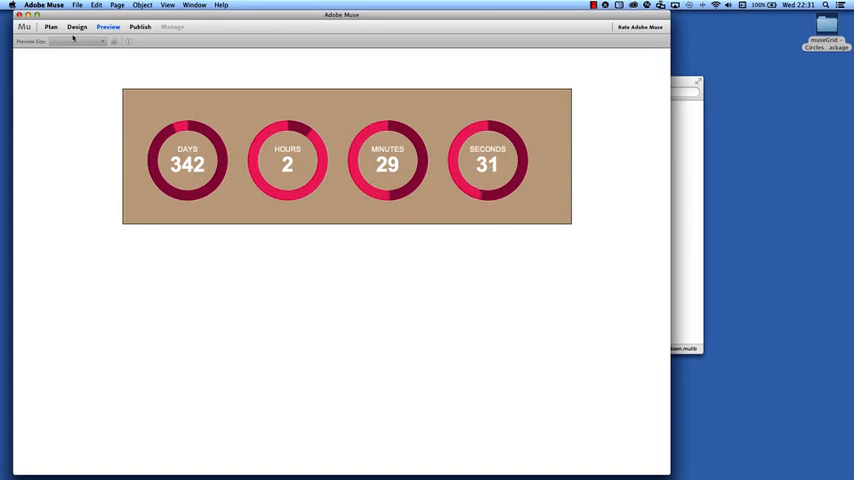
left_click(76, 28)
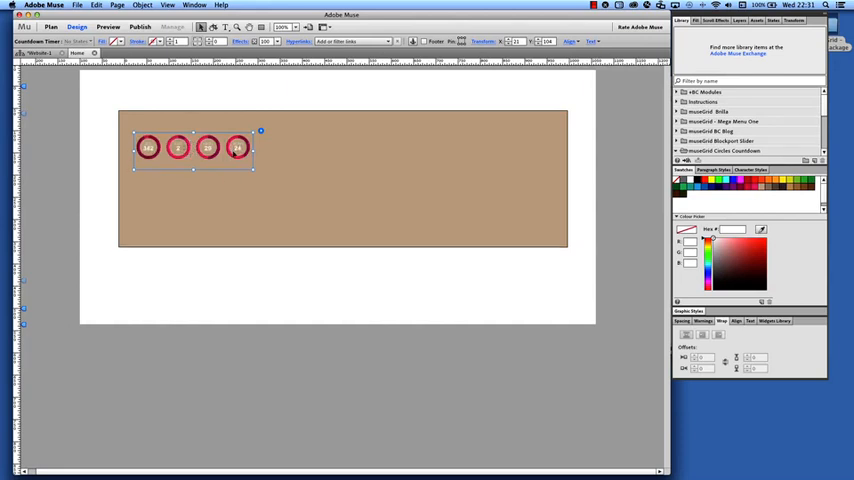
Step: Move the shrunken countdown widget further into the tan box, away from its top-left corner
left_click_drag(196, 148, 196, 164)
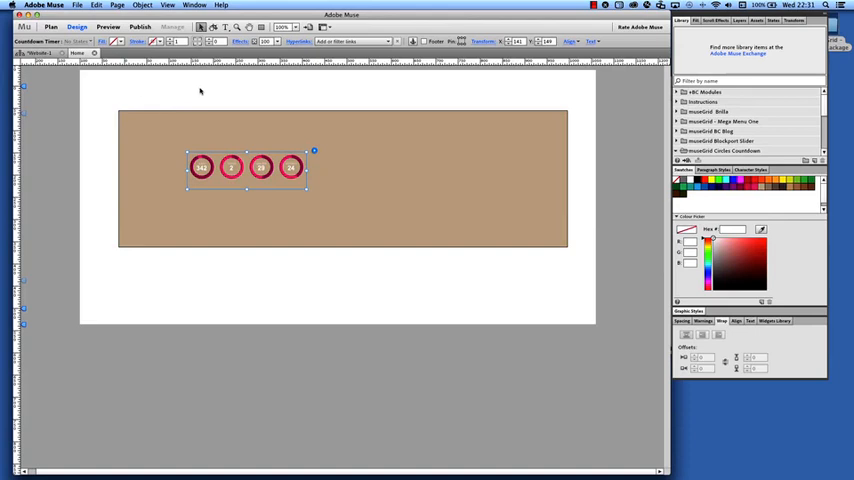
mouse_move(118, 84)
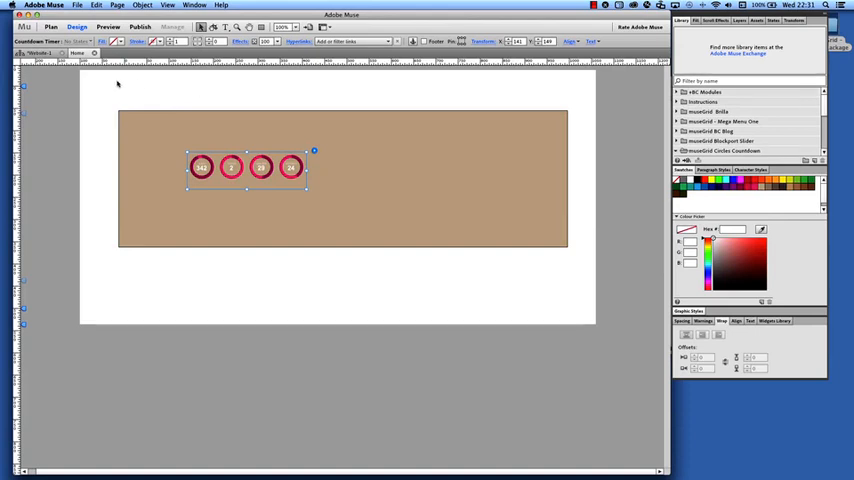
mouse_move(232, 180)
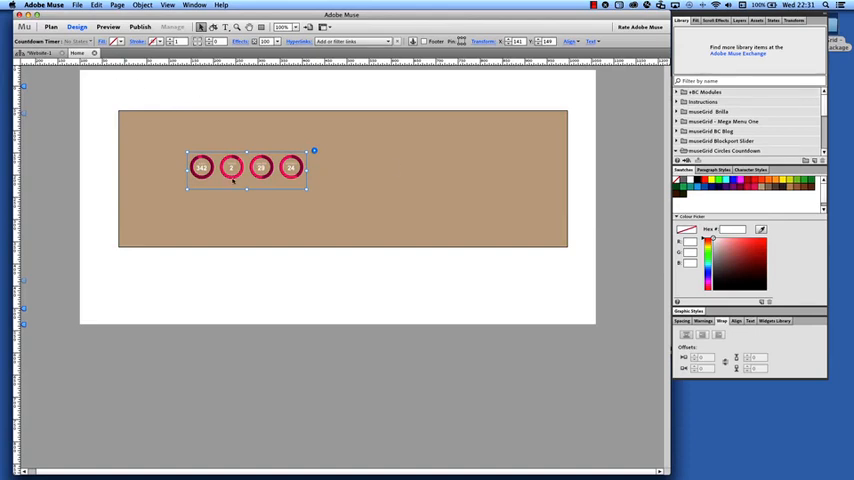